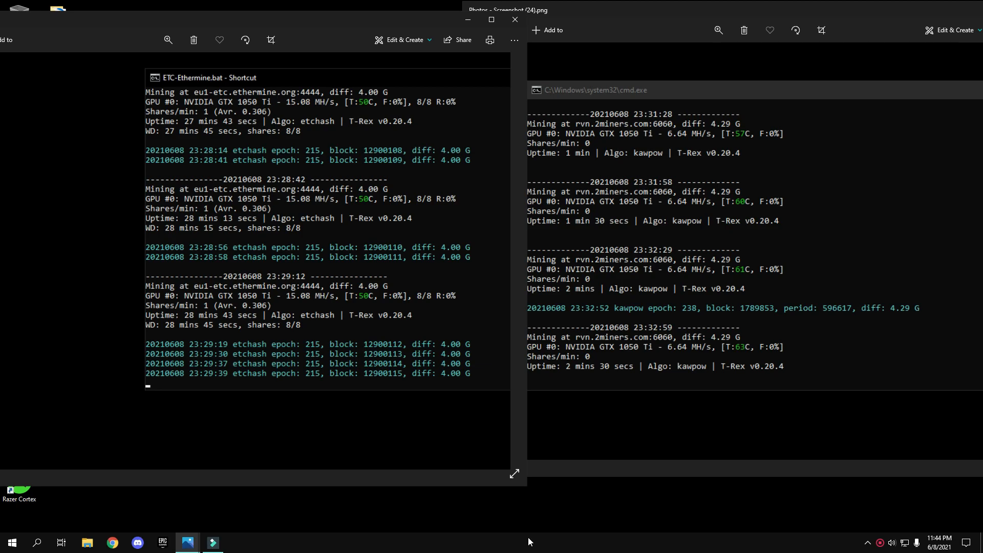
mouse_move(341, 295)
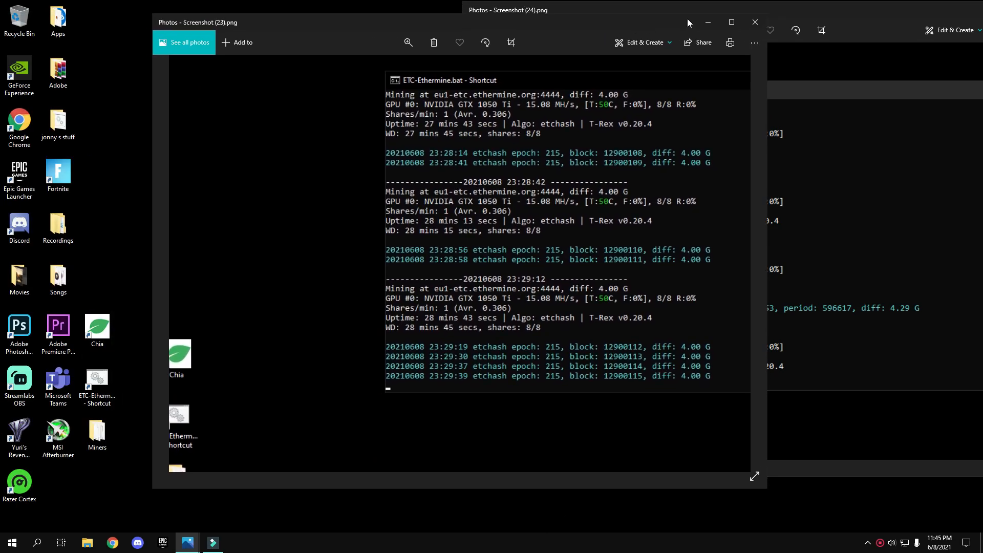
View the Ethereum Classic 15.08 MH/s hashrate screenshot enlarged, then close it.
click(731, 21)
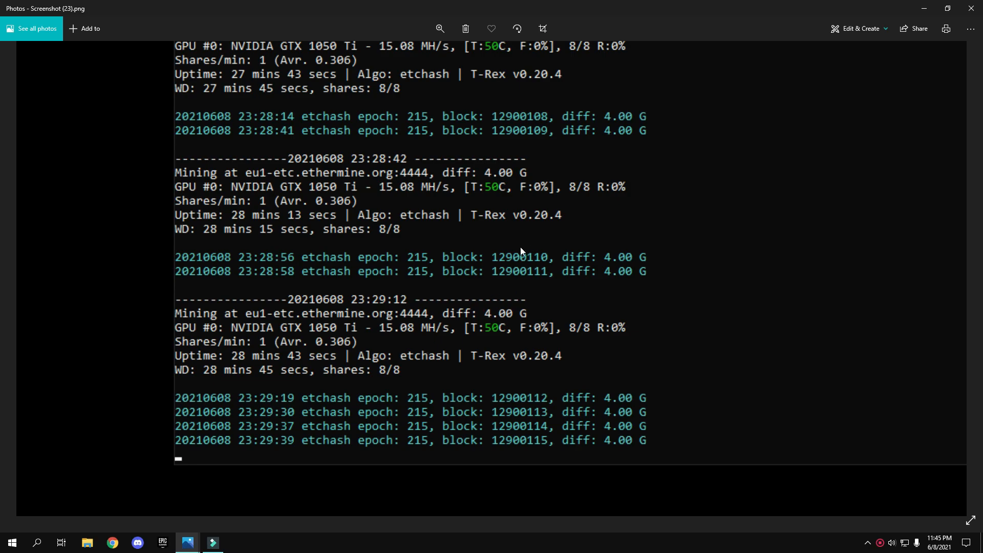
mouse_move(822, 152)
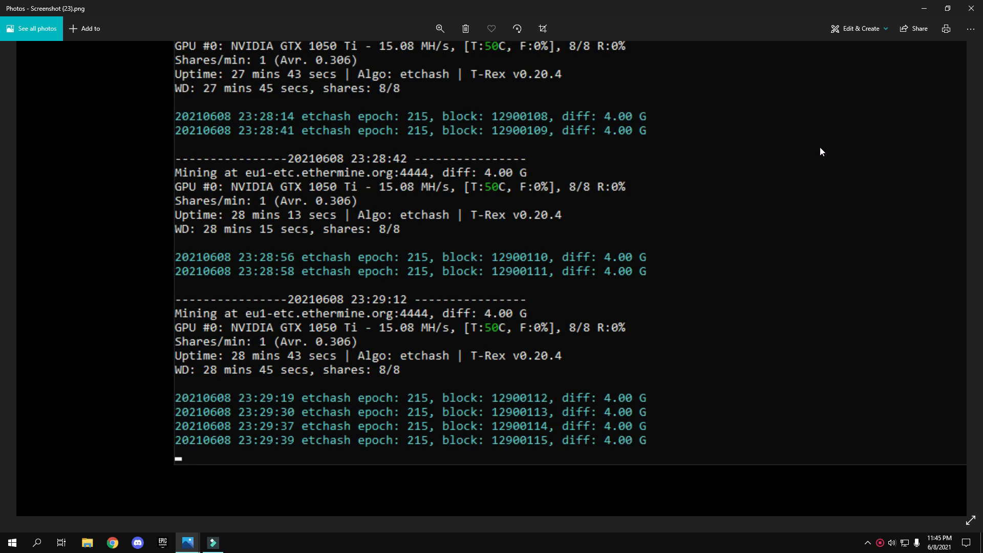
mouse_move(812, 137)
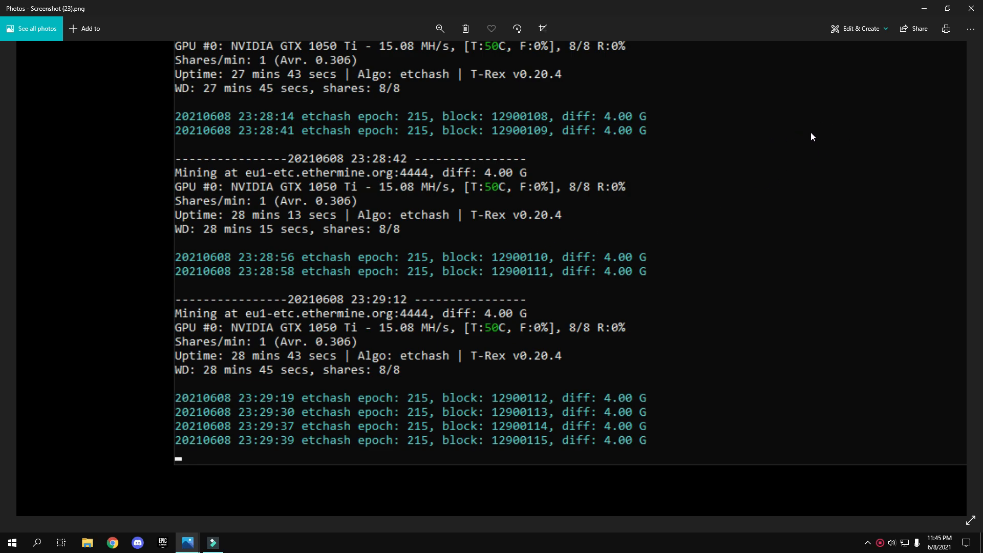
click(922, 8)
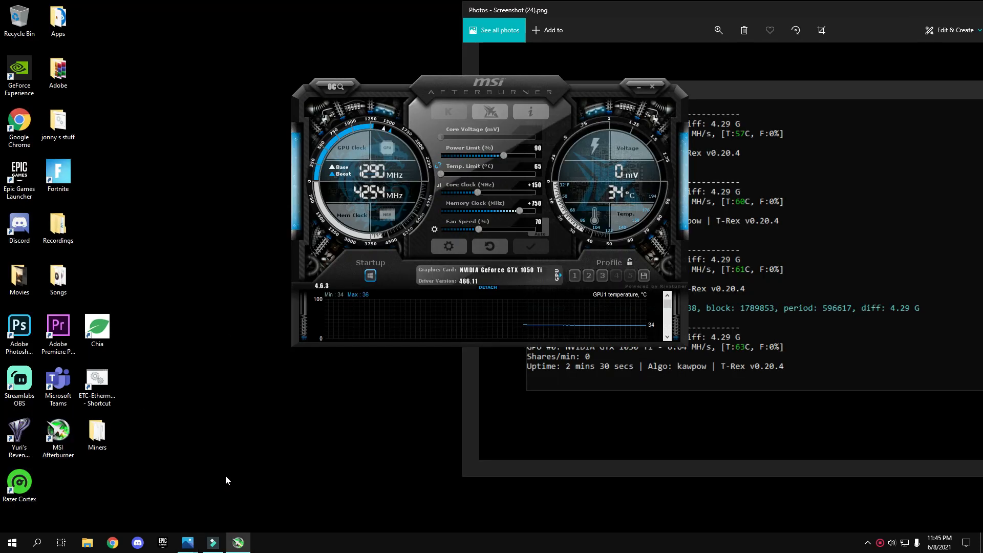
Load the Ravencoin profile: power limit 70%, core +150, memory +725, fan 60%.
click(601, 275)
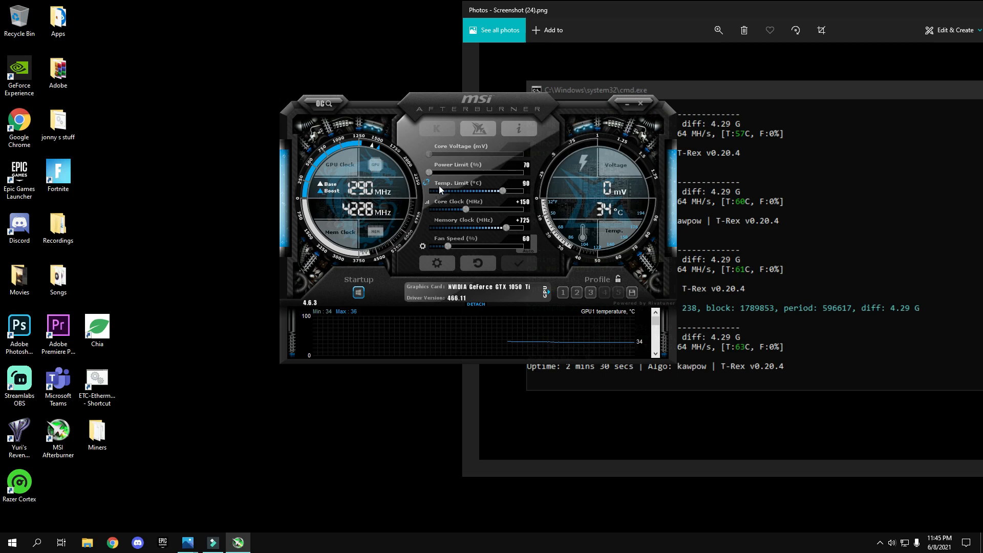
mouse_move(425, 238)
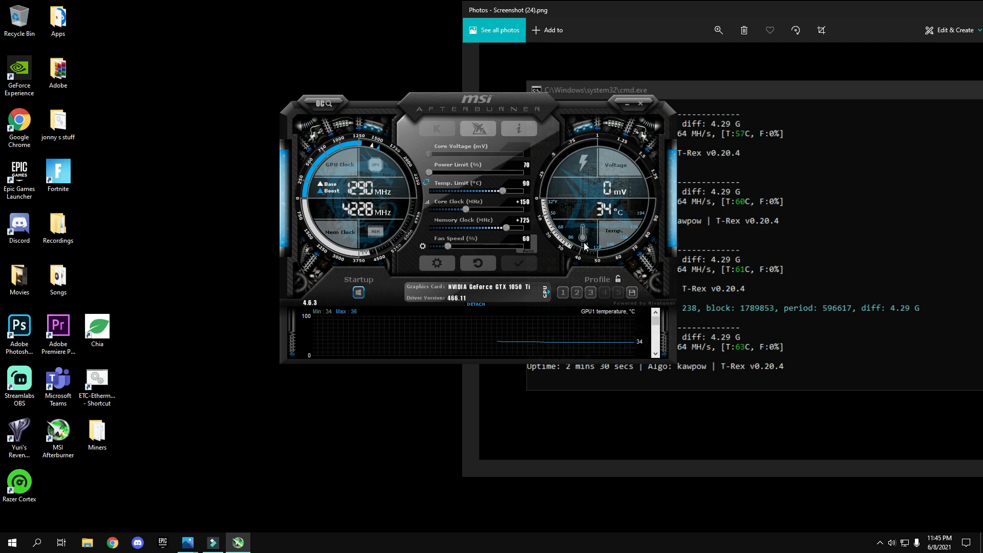
mouse_move(575, 259)
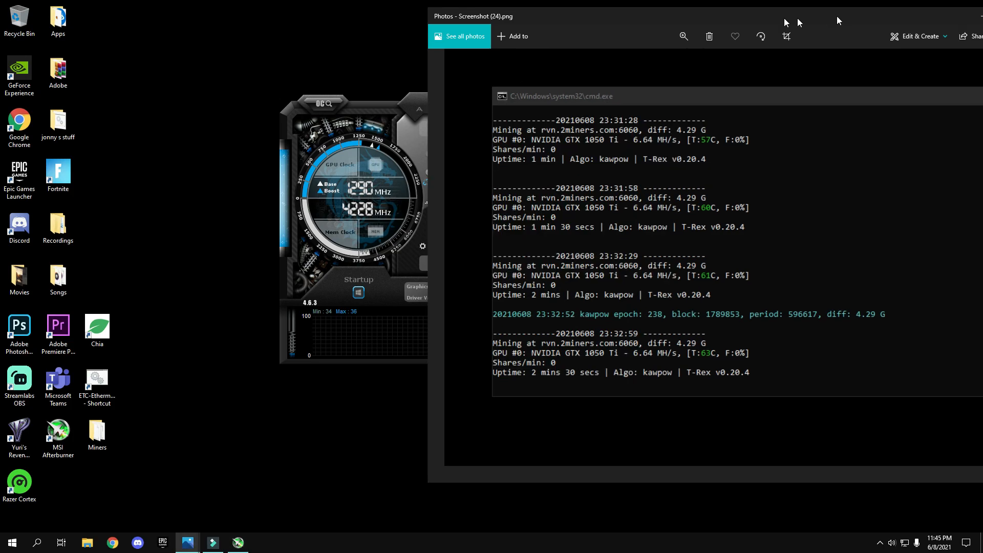
Close the Ravencoin 6.64 MH/s hashrate screenshot.
click(948, 17)
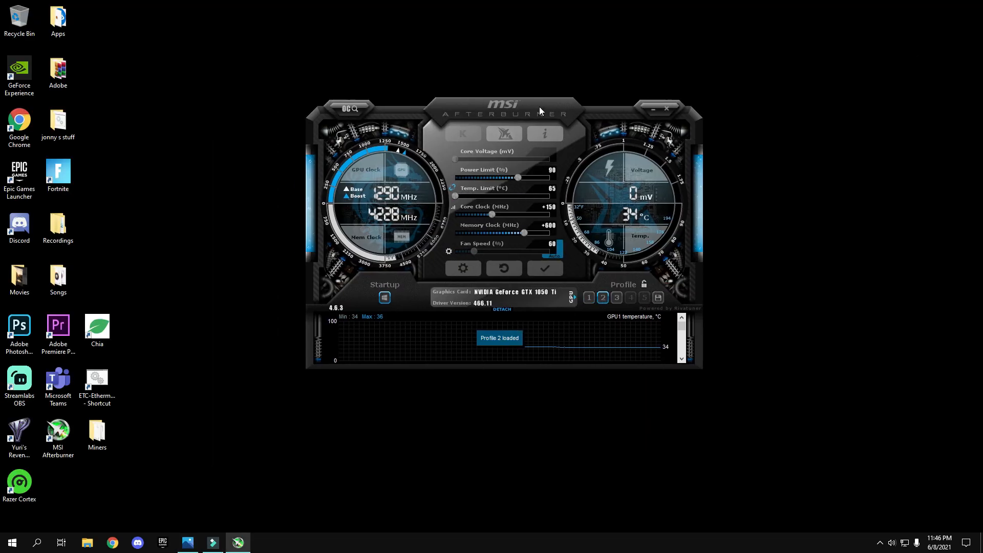
Set the memory clock offset to +680.
click(544, 267)
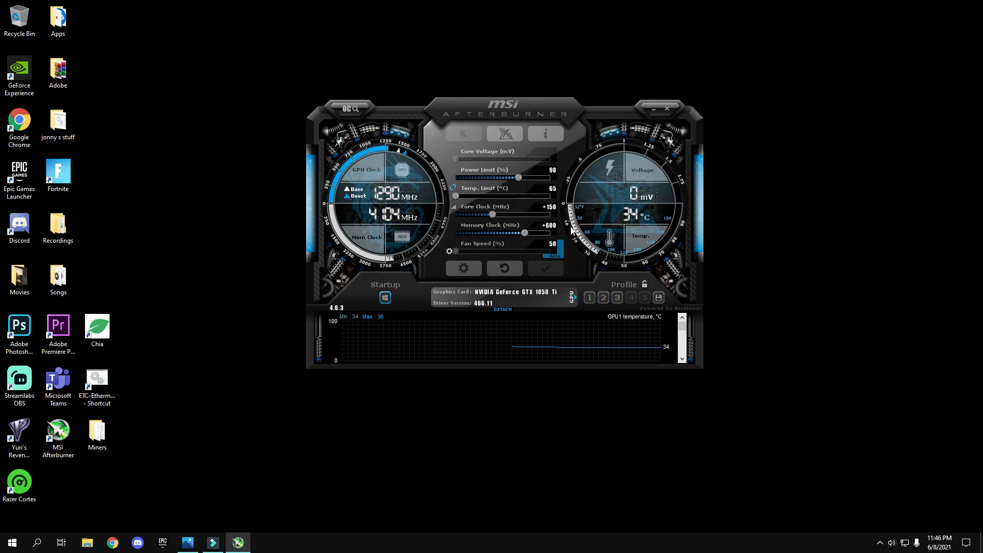
drag(520, 233, 533, 233)
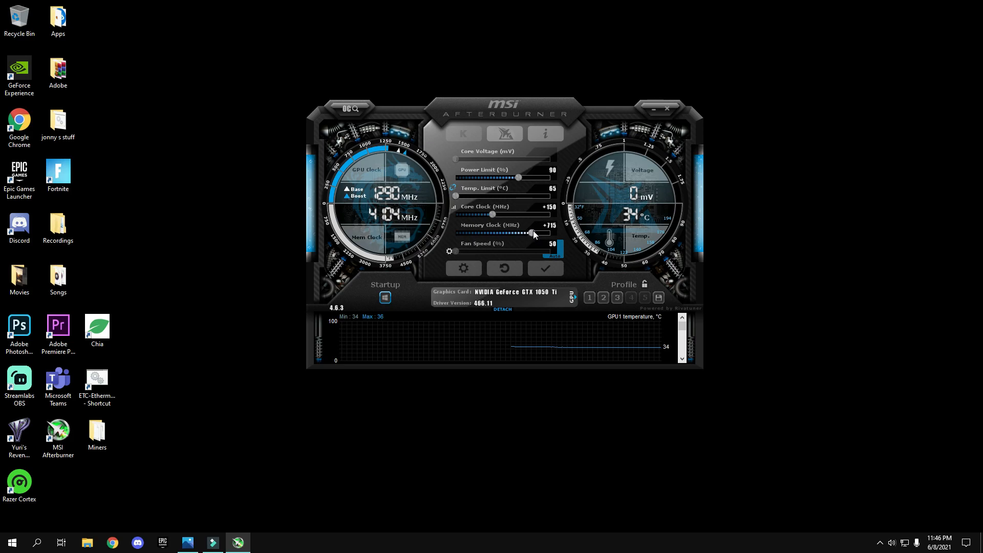
drag(524, 232, 534, 232)
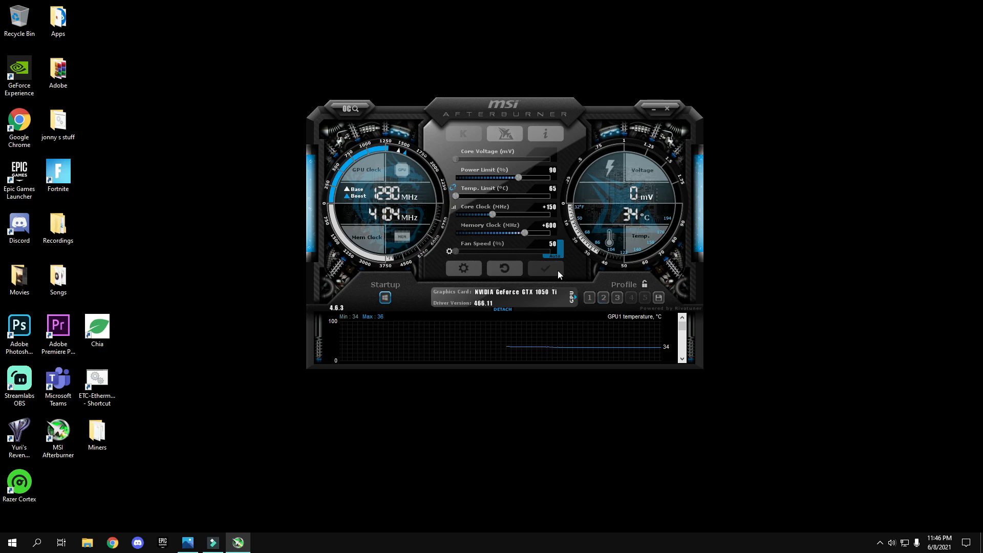
mouse_move(551, 256)
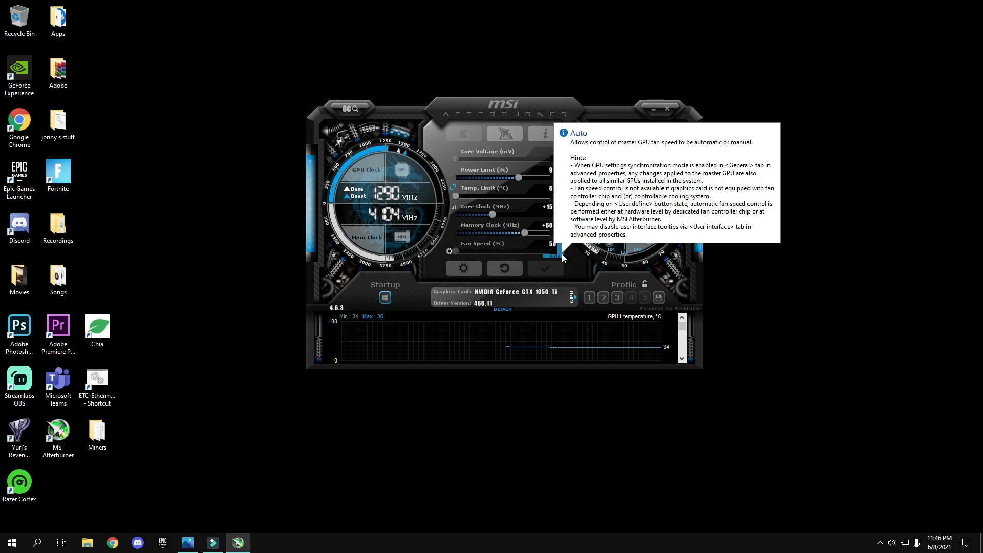
Switch the fan to manual control and set its speed to 70%.
drag(561, 251, 473, 251)
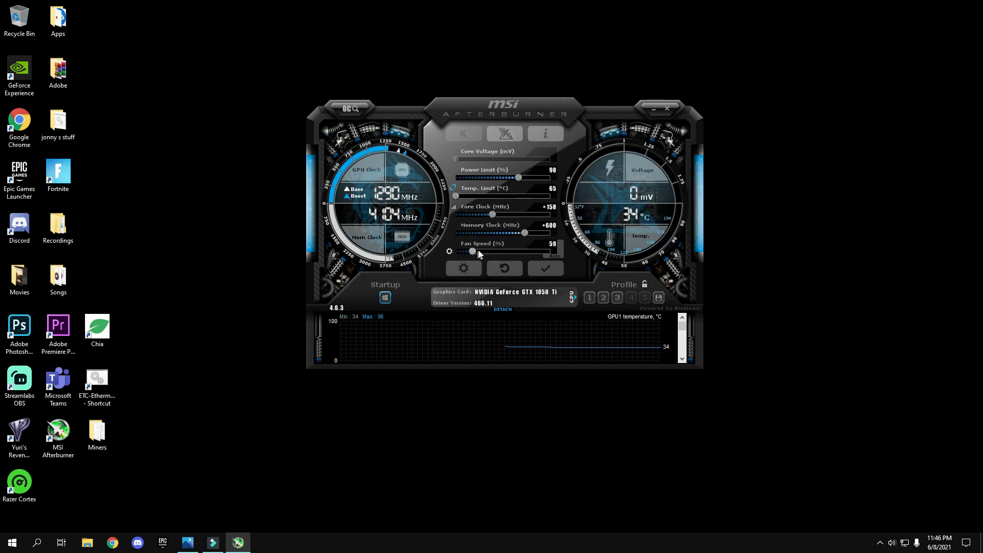
drag(473, 251, 498, 251)
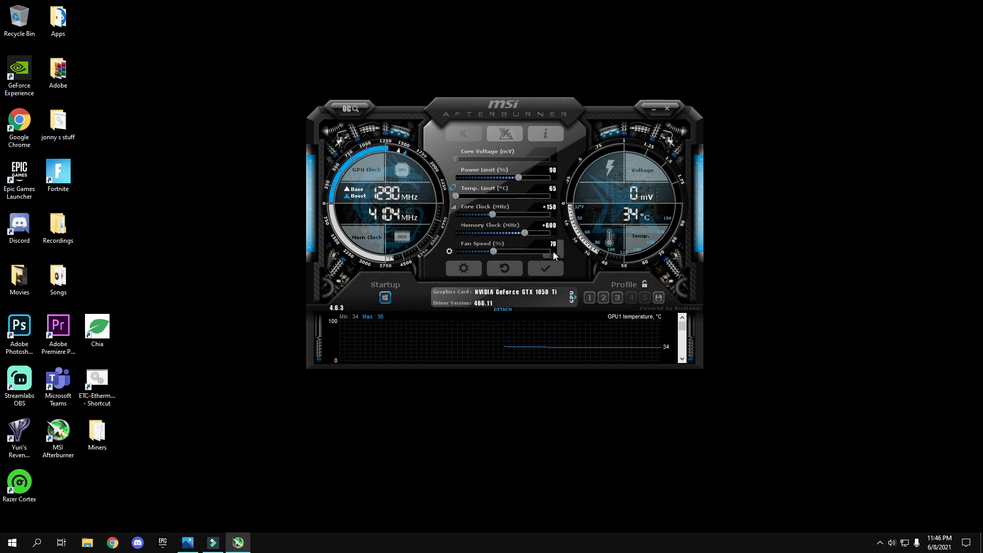